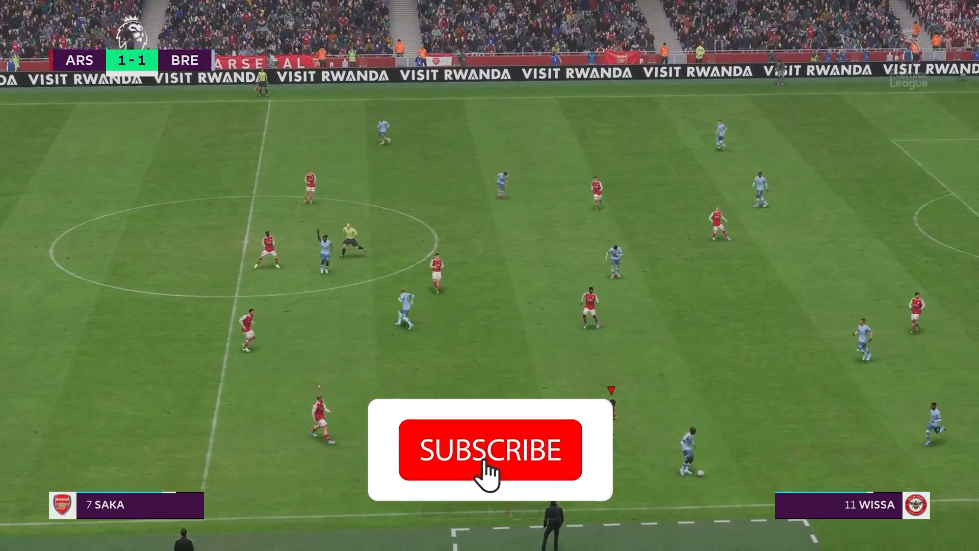
Launch Steam from the desktop and show the Library with Brawlhalla's page.
click(491, 451)
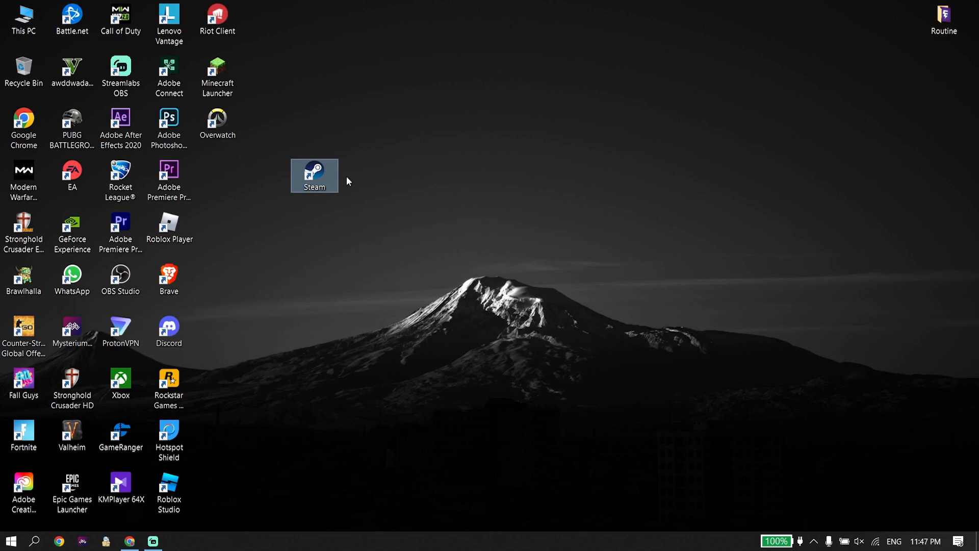
mouse_move(382, 166)
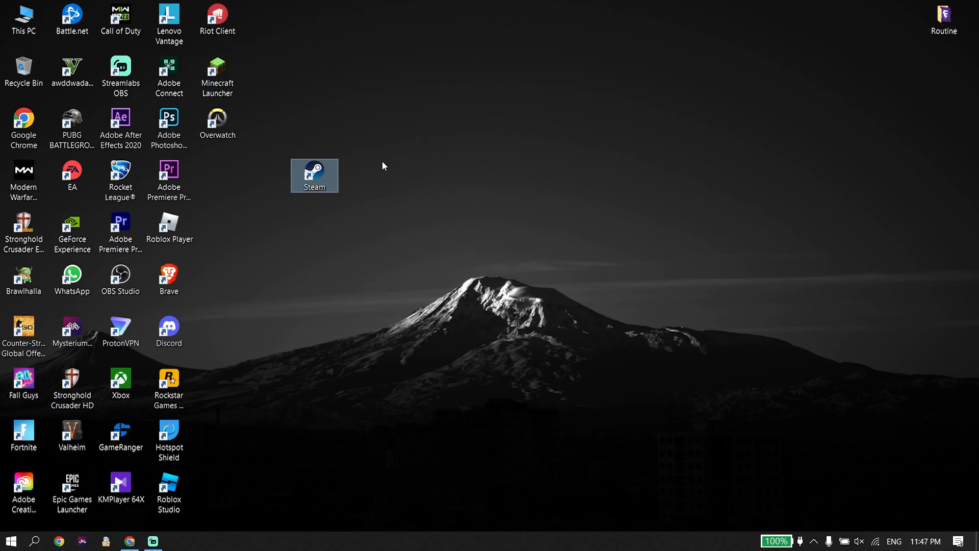
mouse_move(331, 181)
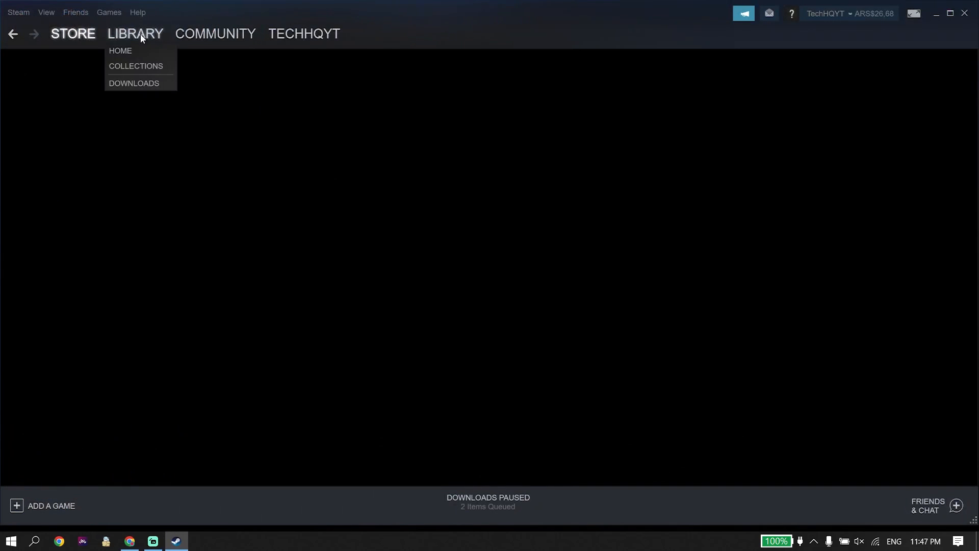
click(120, 51)
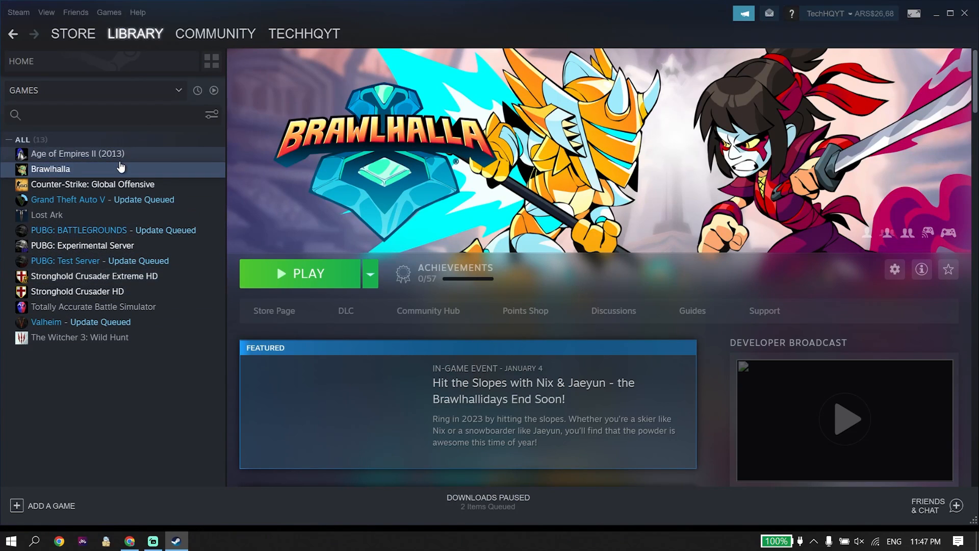
mouse_move(132, 163)
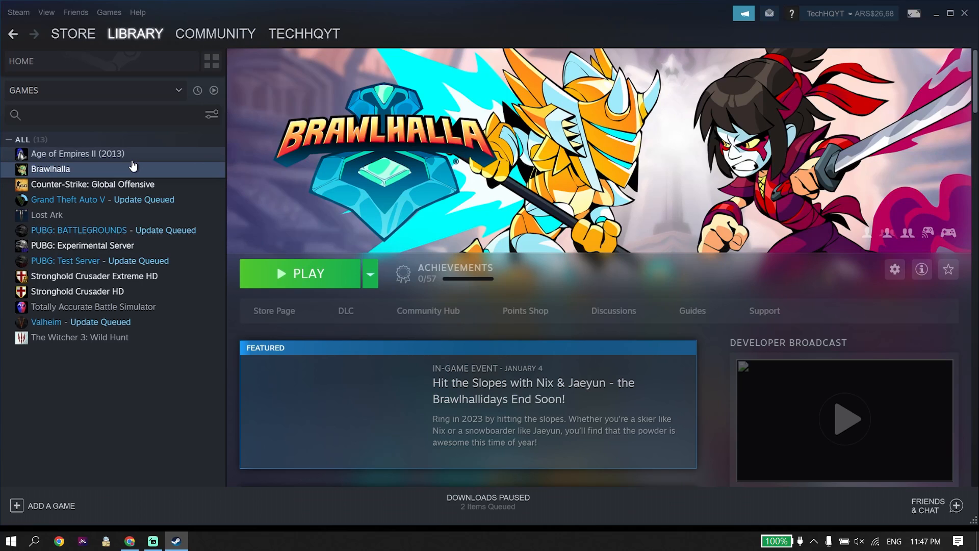
mouse_move(206, 162)
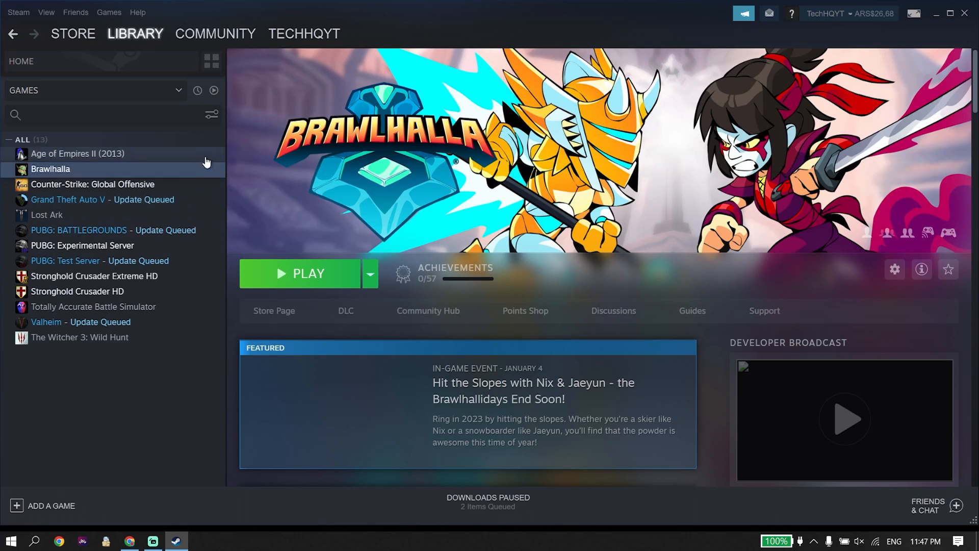
mouse_move(132, 201)
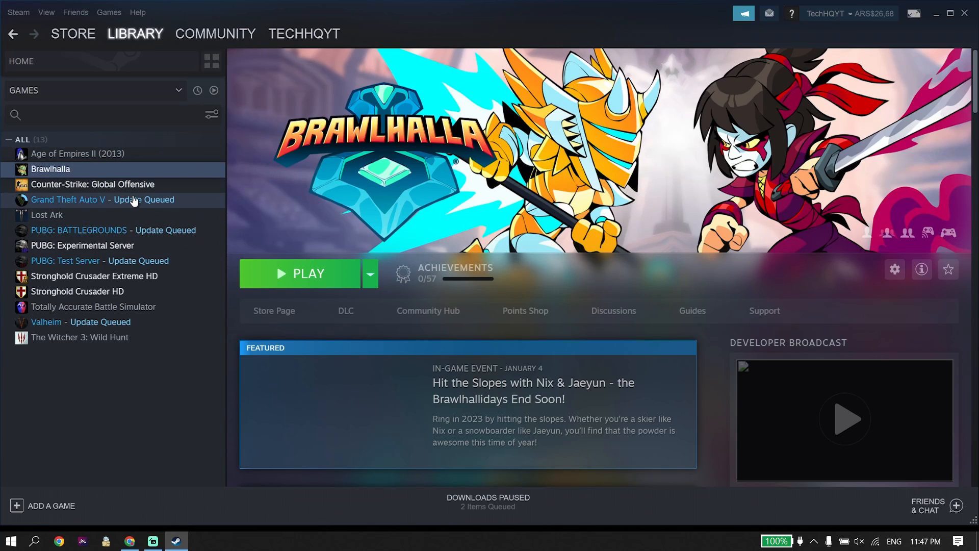
mouse_move(138, 184)
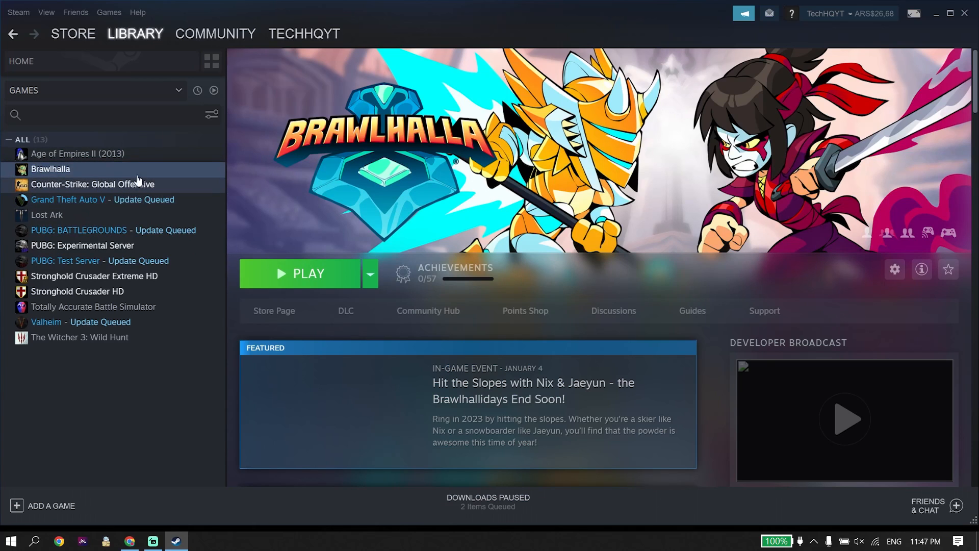
Enter -d3d11 as Brawlhalla's launch option in its General properties.
right_click(50, 169)
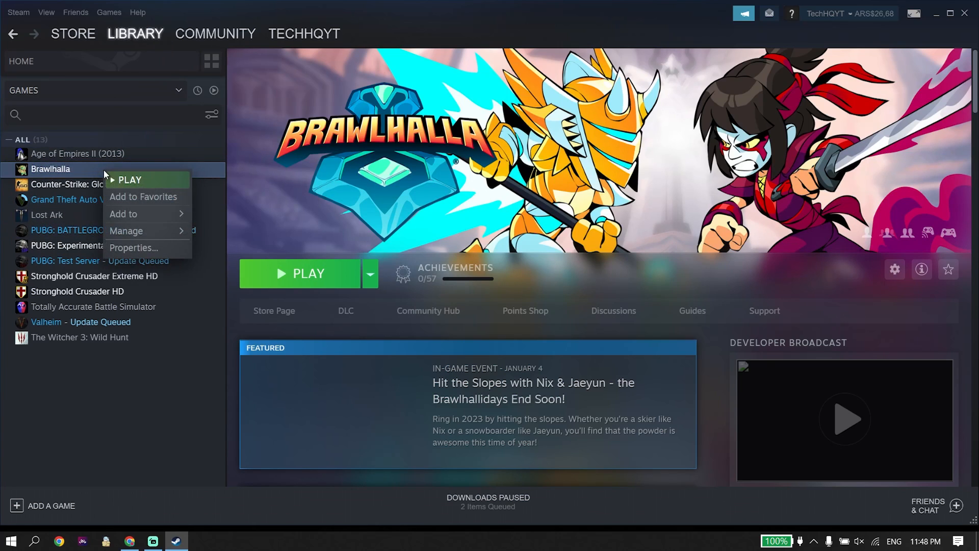
click(132, 247)
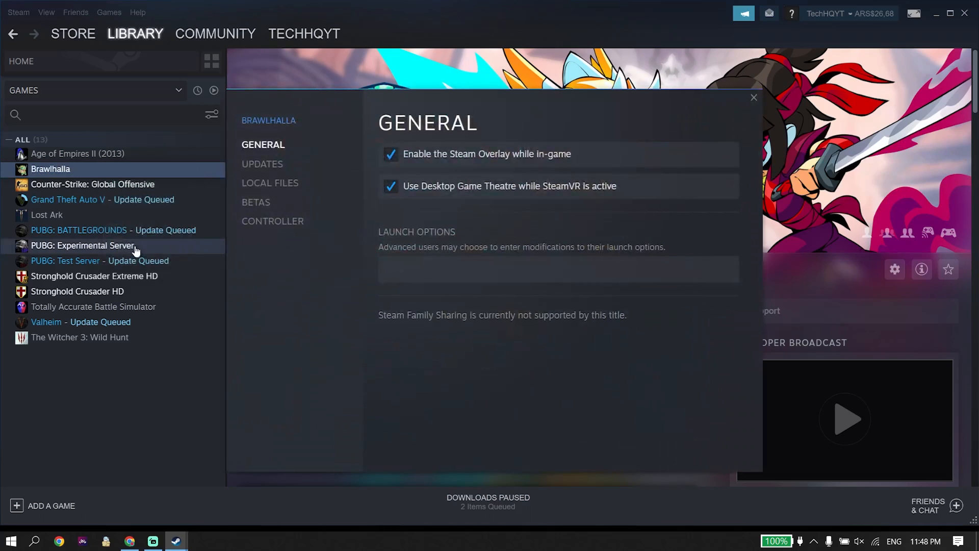
mouse_move(274, 143)
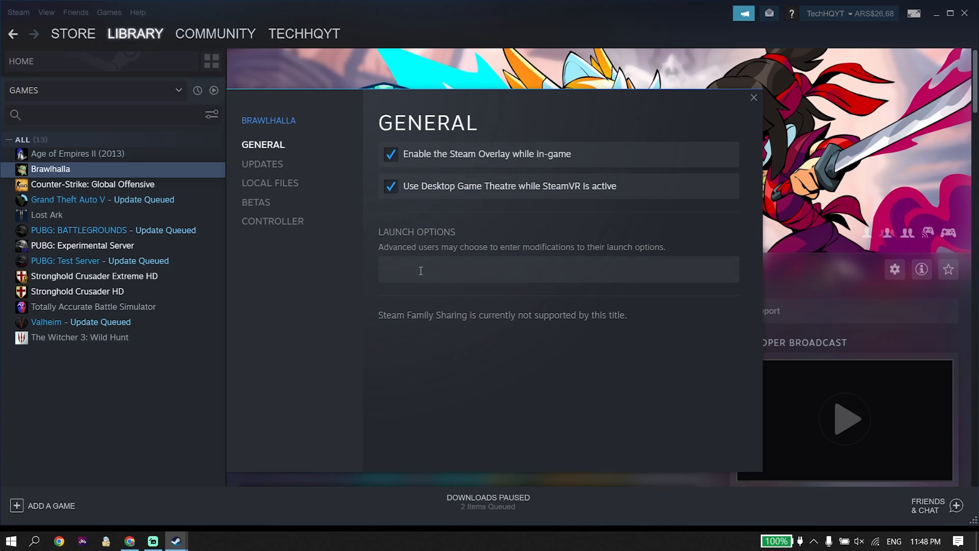
click(558, 269)
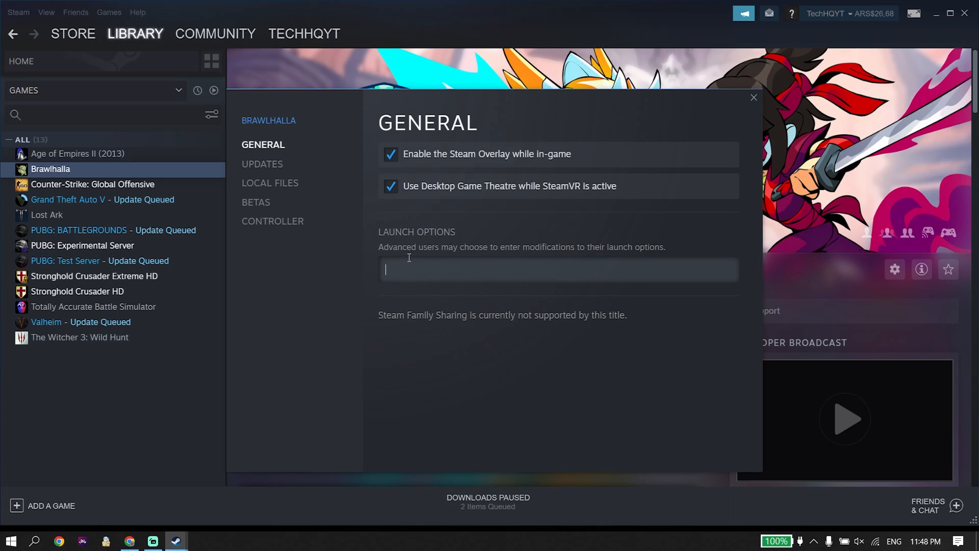
text(-)
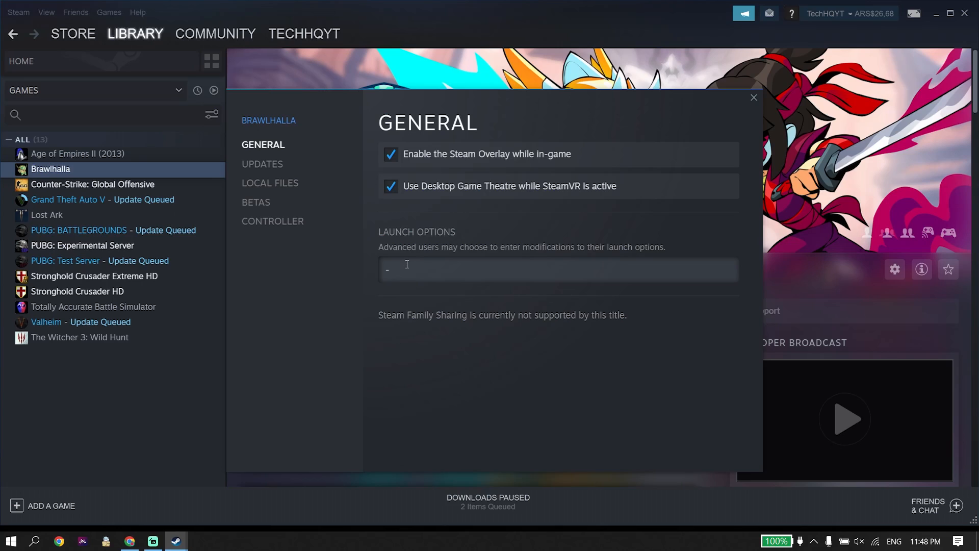
text(d3d1)
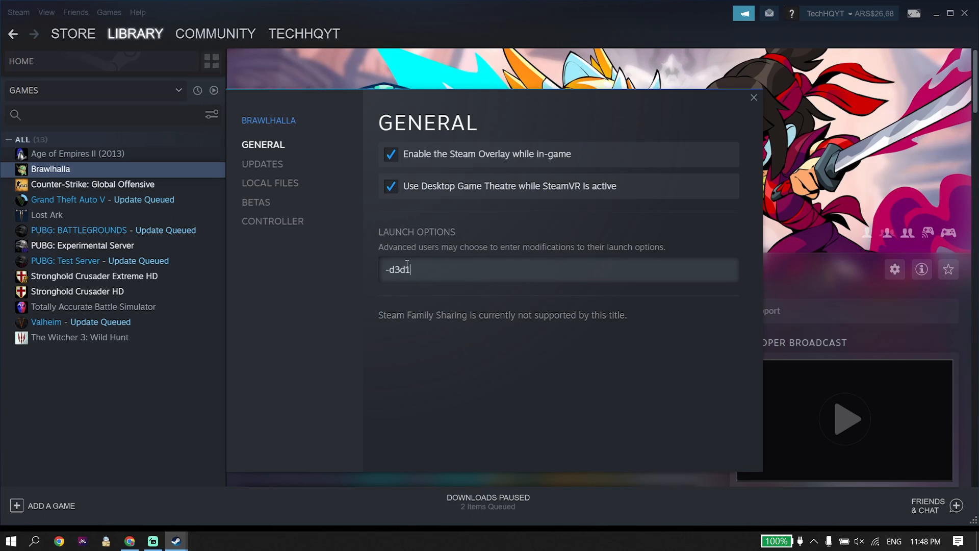
text(1)
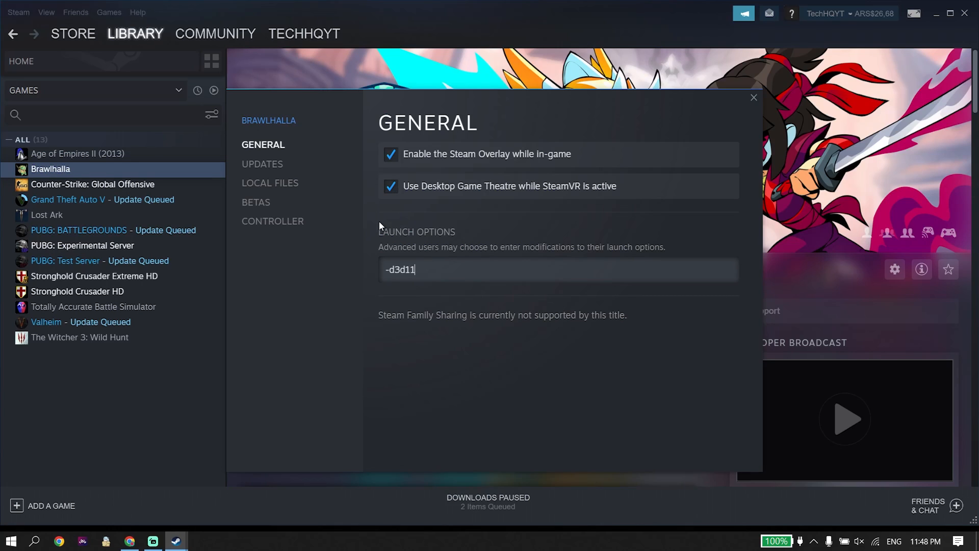
Review Brawlhalla's Local Files tools, including Verify integrity, and close its properties.
click(269, 182)
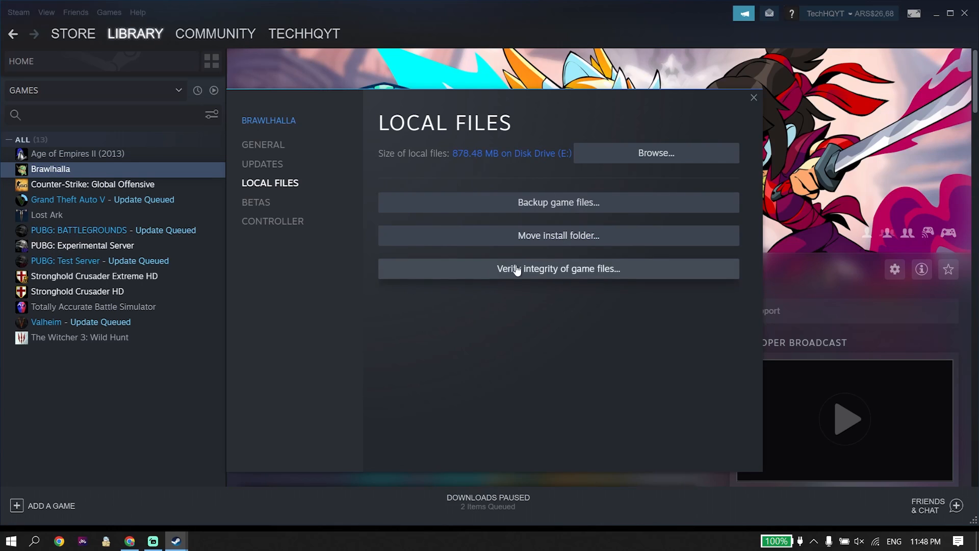
mouse_move(498, 271)
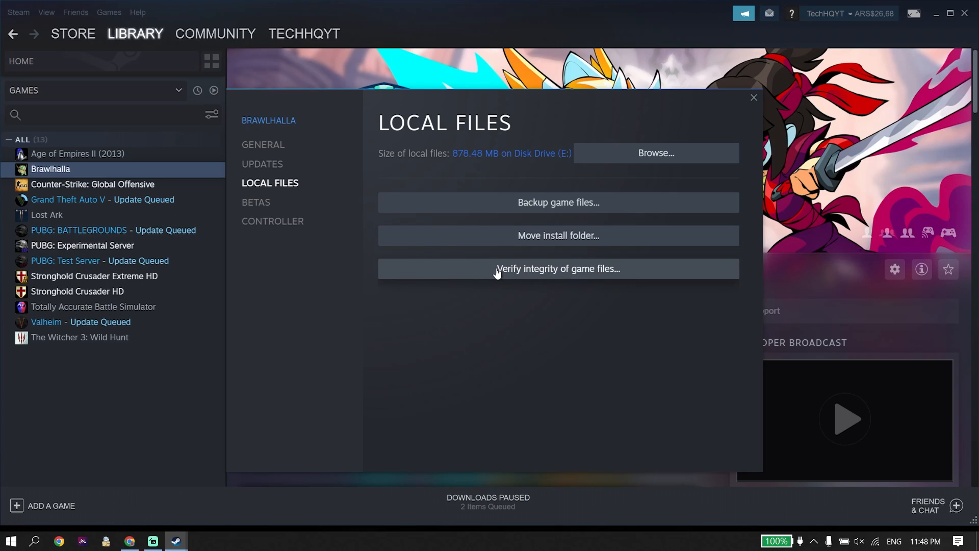
mouse_move(499, 269)
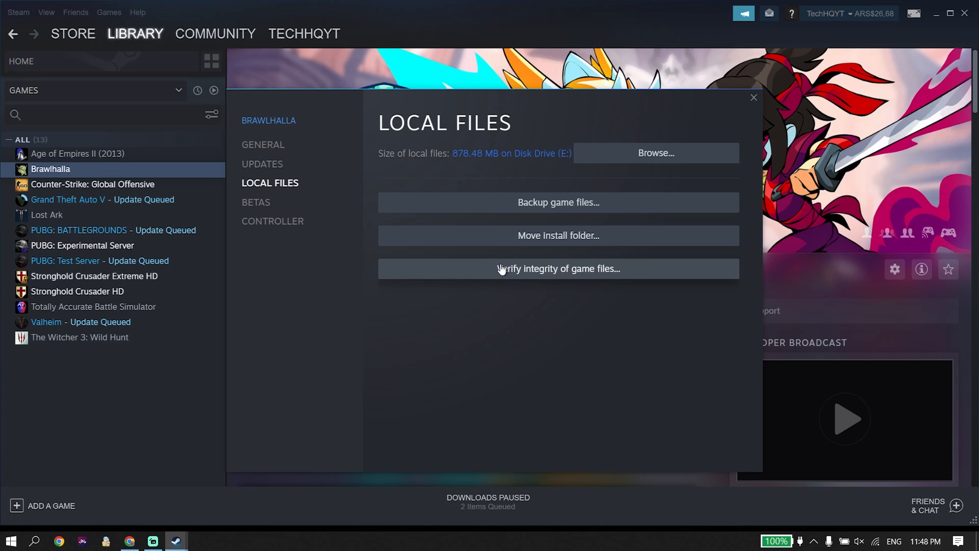
mouse_move(582, 347)
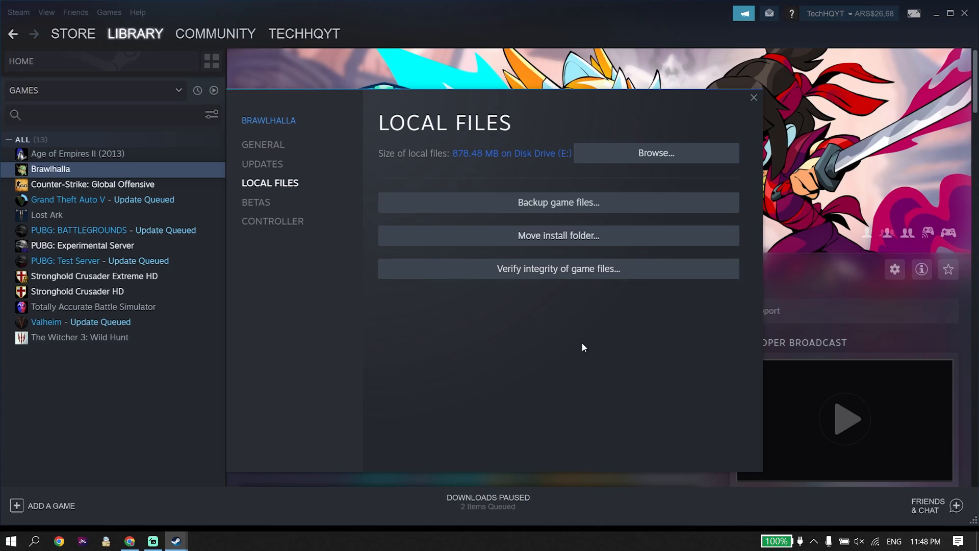
mouse_move(562, 338)
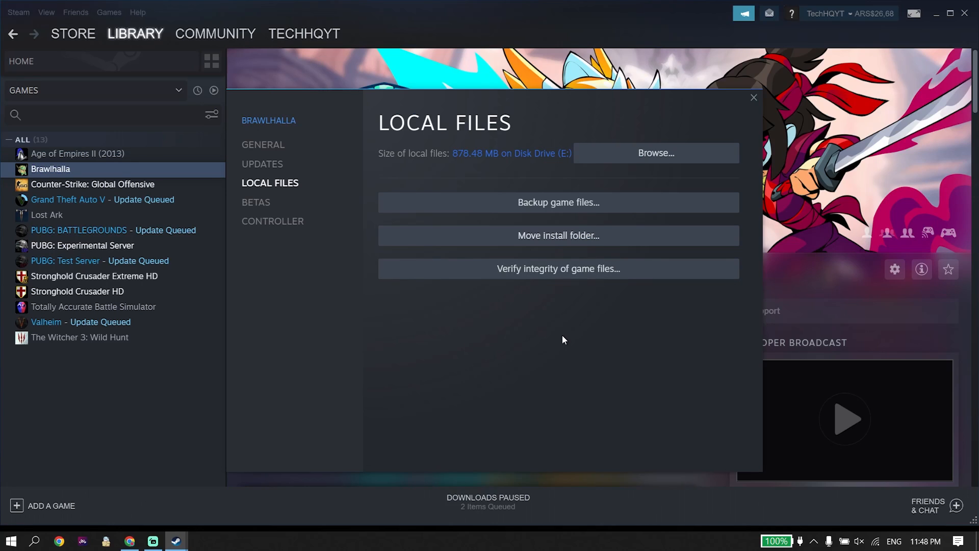
mouse_move(755, 99)
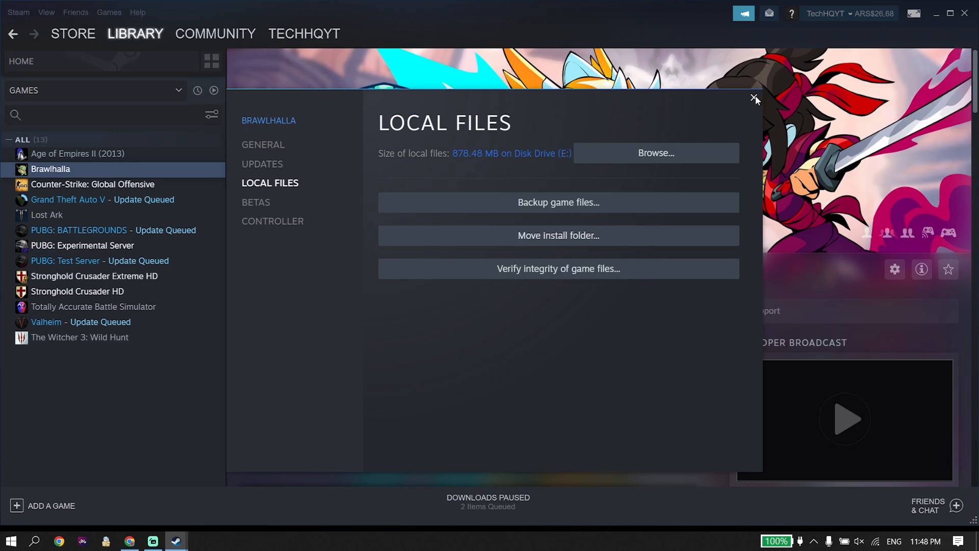
click(754, 99)
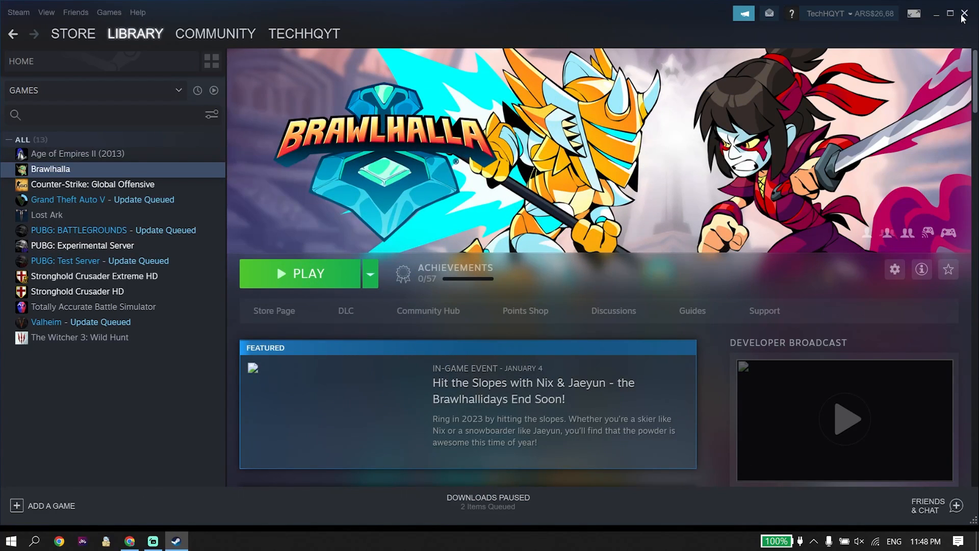
click(963, 14)
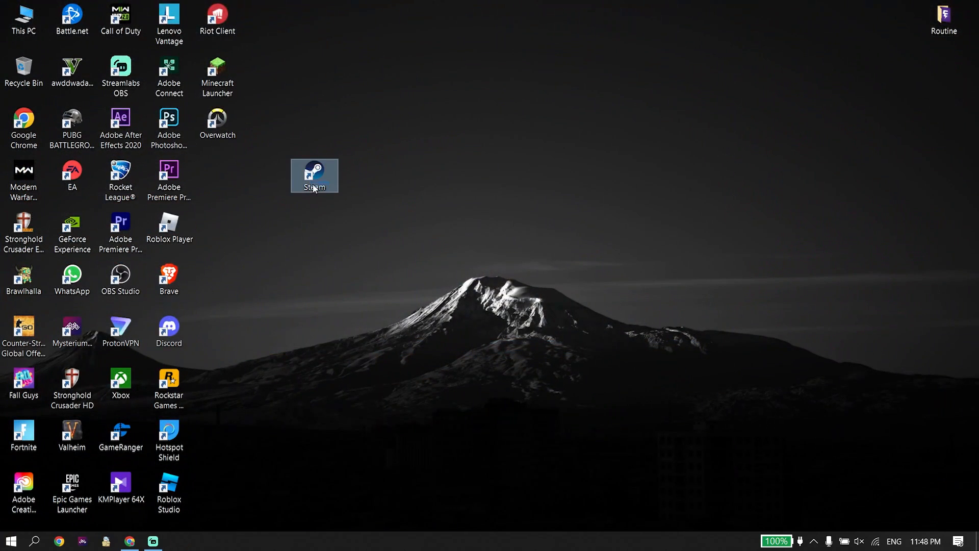
drag(315, 175, 217, 175)
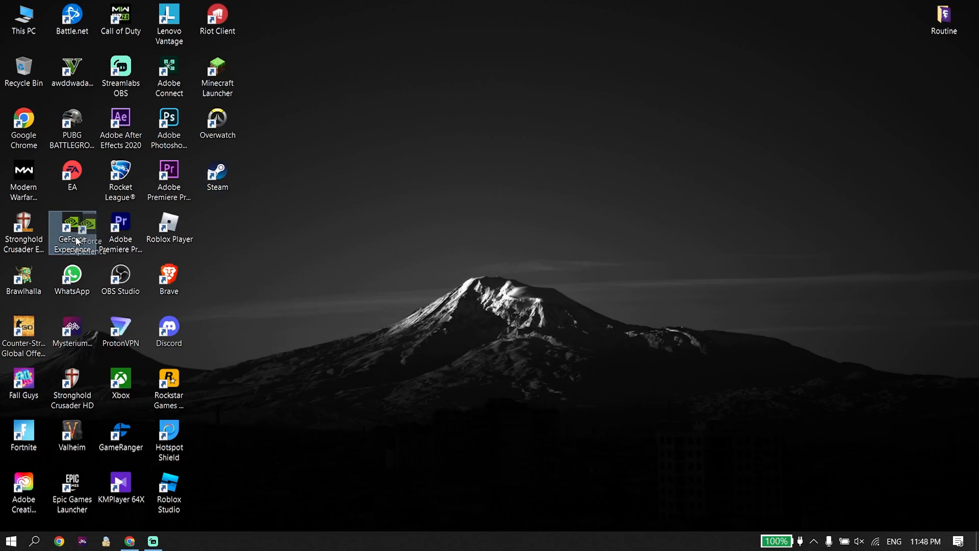
drag(71, 232, 411, 180)
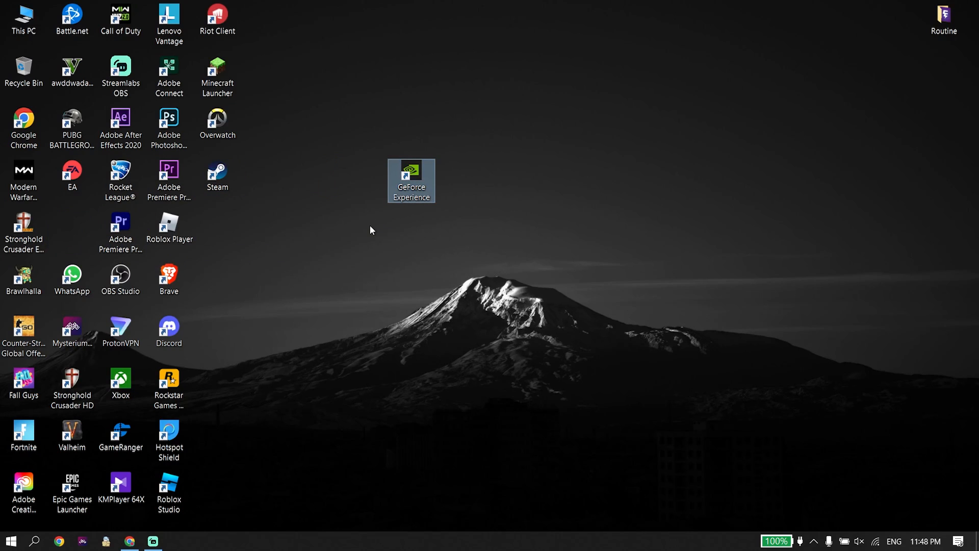
mouse_move(363, 238)
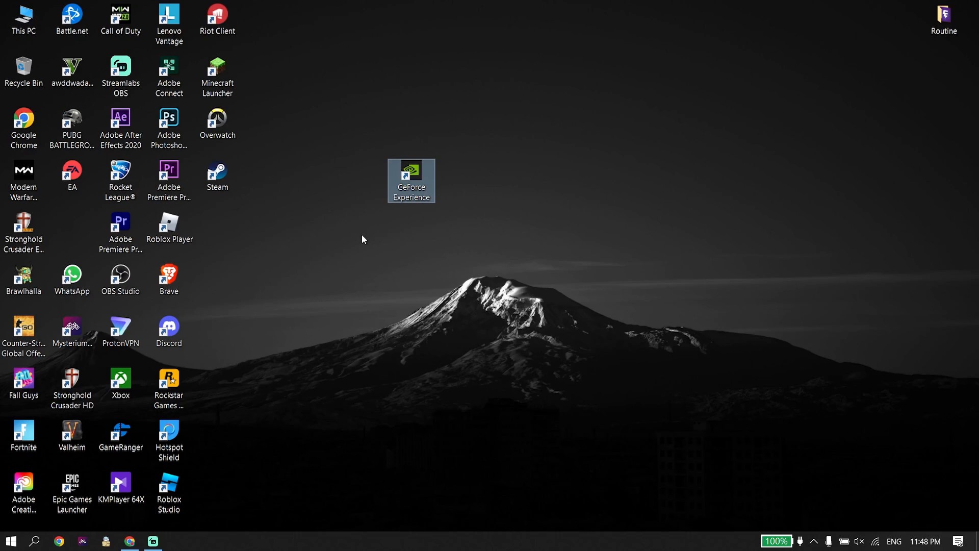
mouse_move(358, 239)
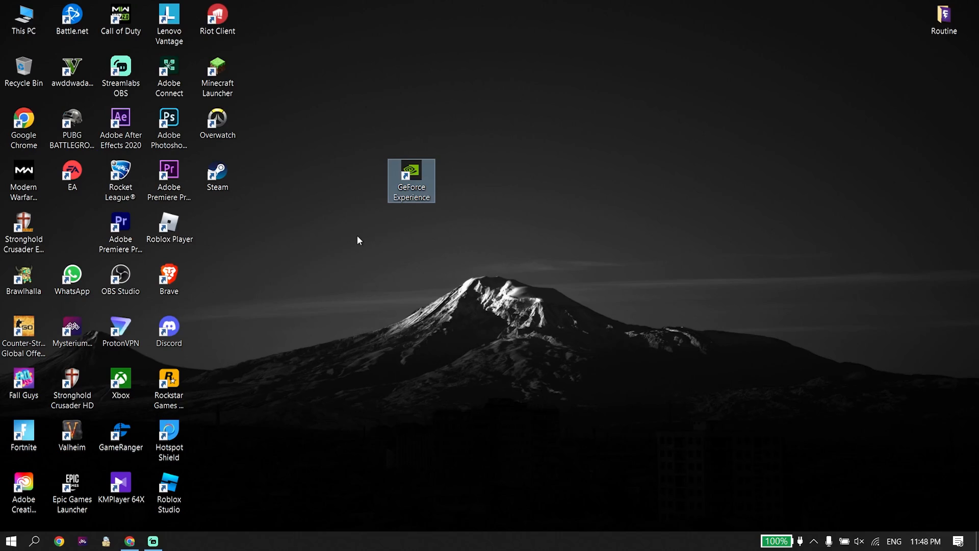
click(72, 125)
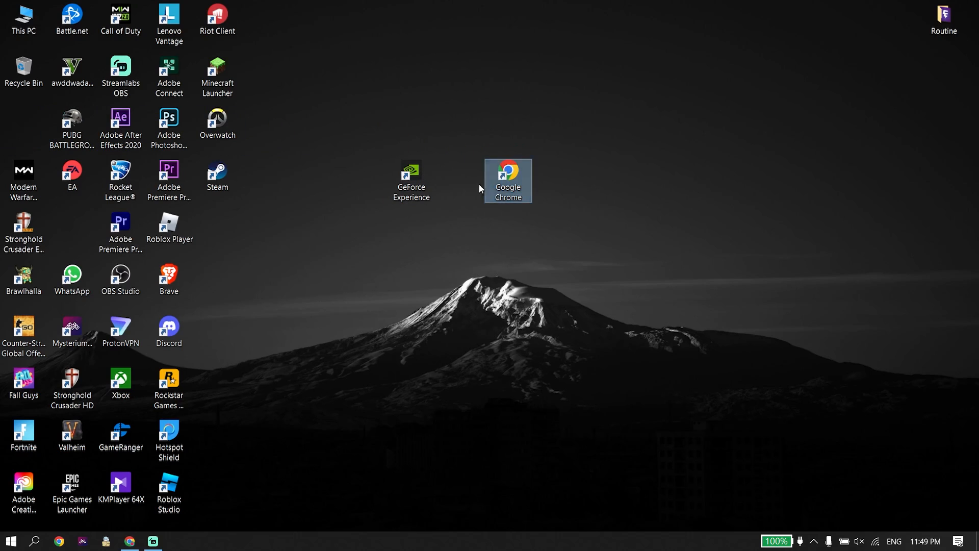
mouse_move(459, 208)
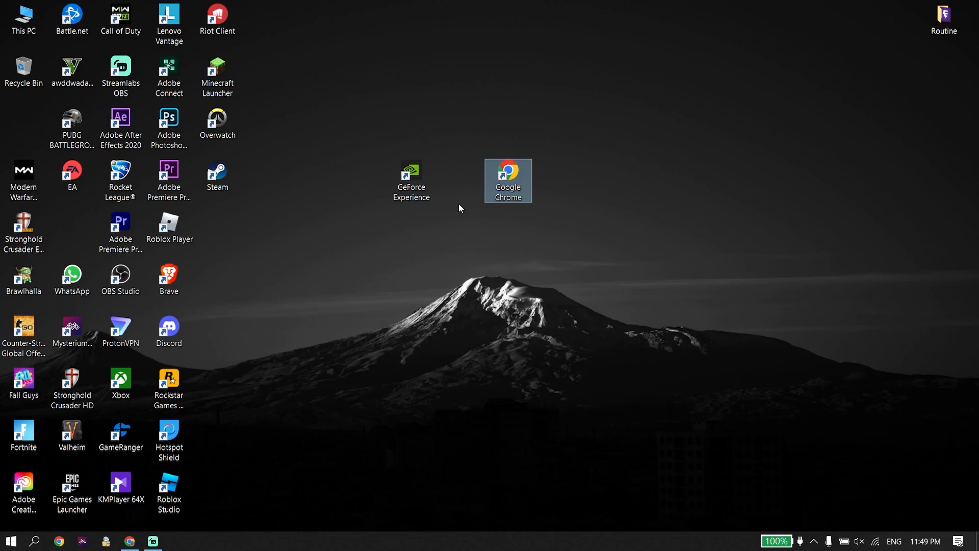
mouse_move(455, 209)
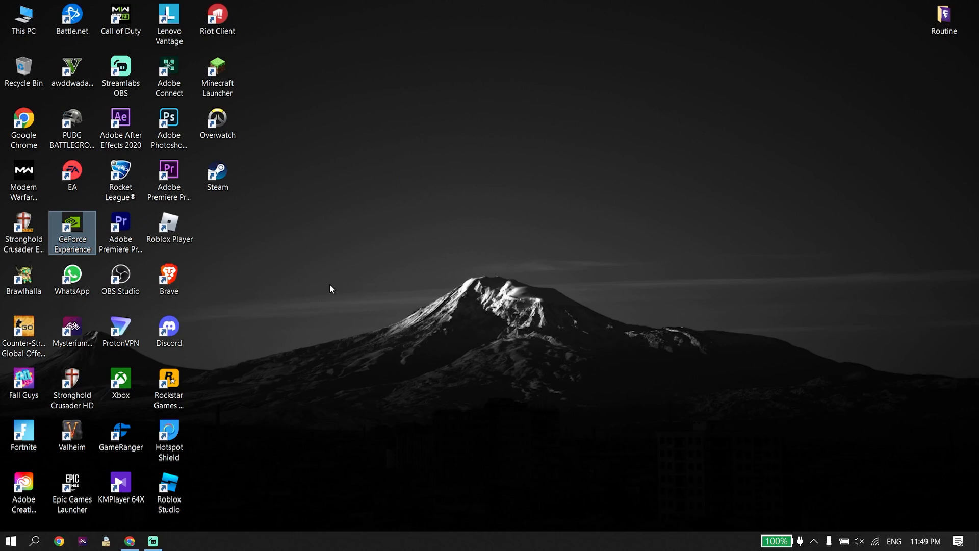
mouse_move(272, 384)
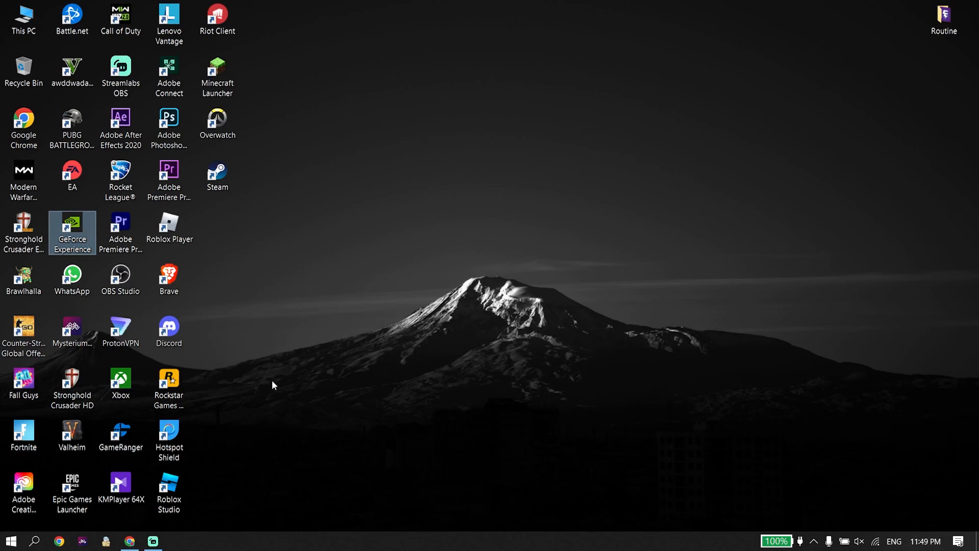
Search the taskbar for 'check for updates' to reach the Windows Update page.
click(35, 541)
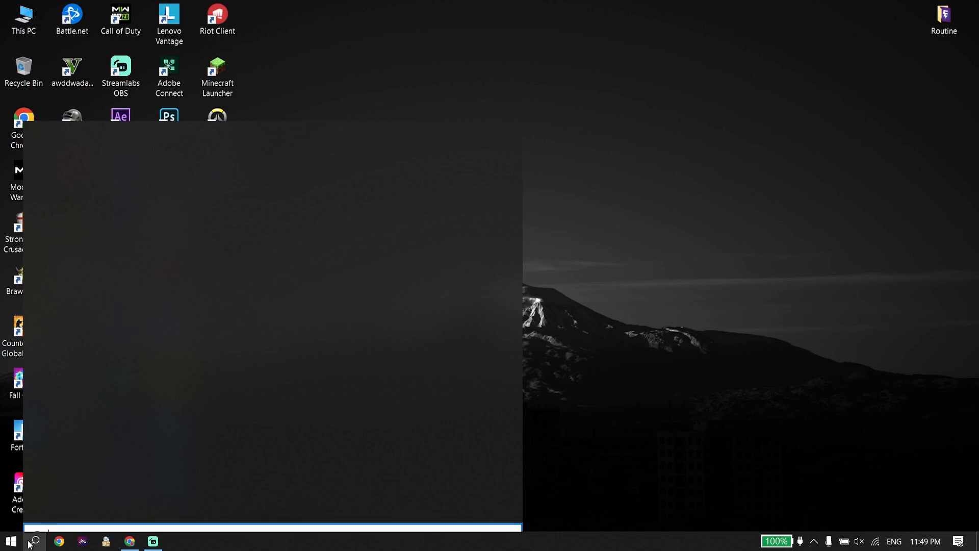
click(35, 540)
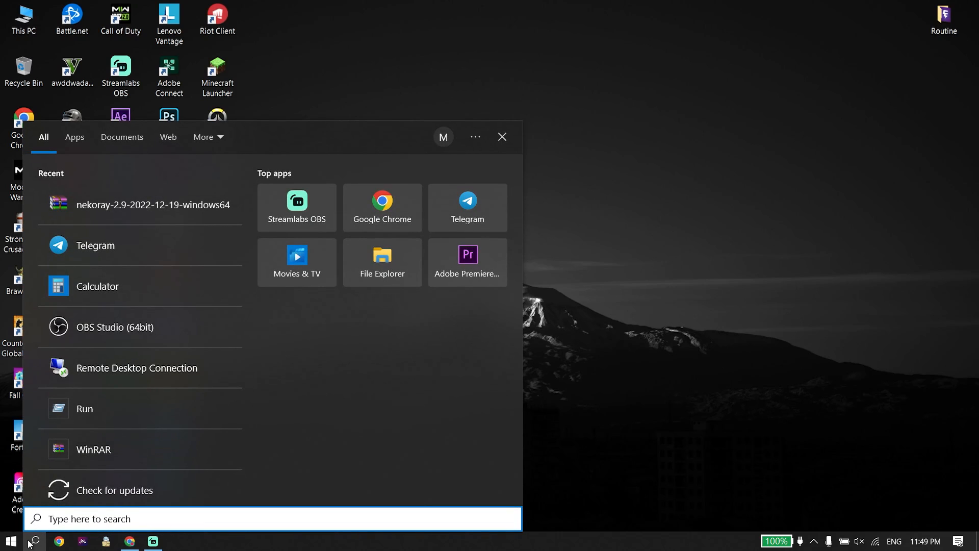
text(che)
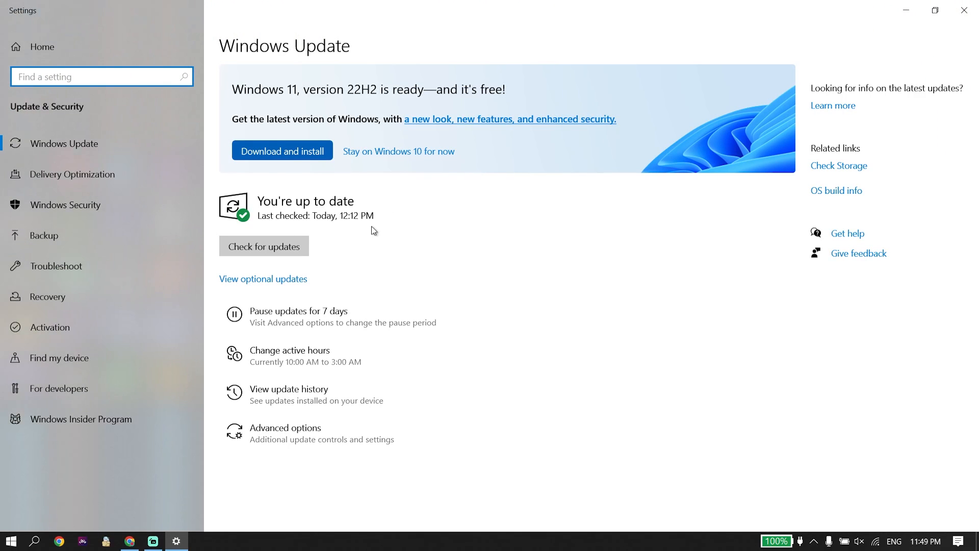
mouse_move(365, 216)
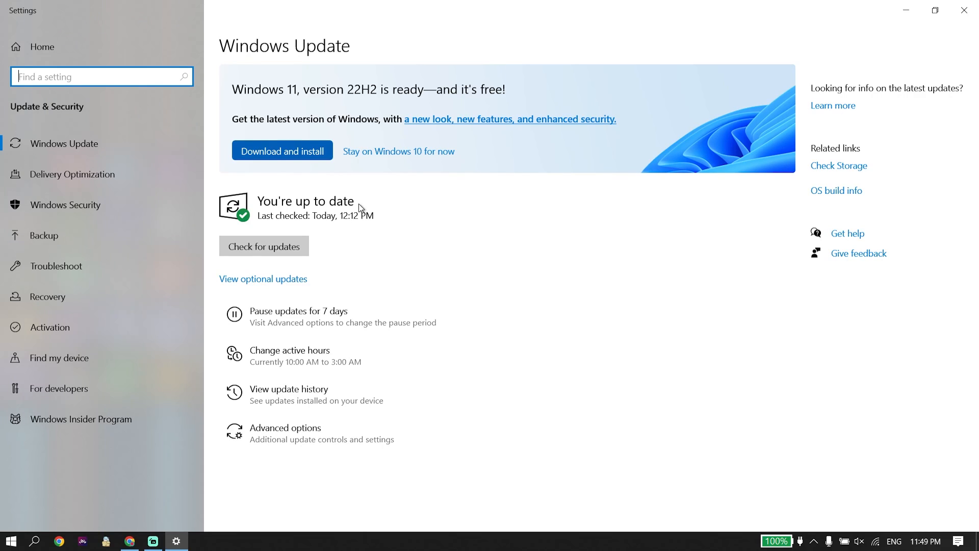
mouse_move(351, 205)
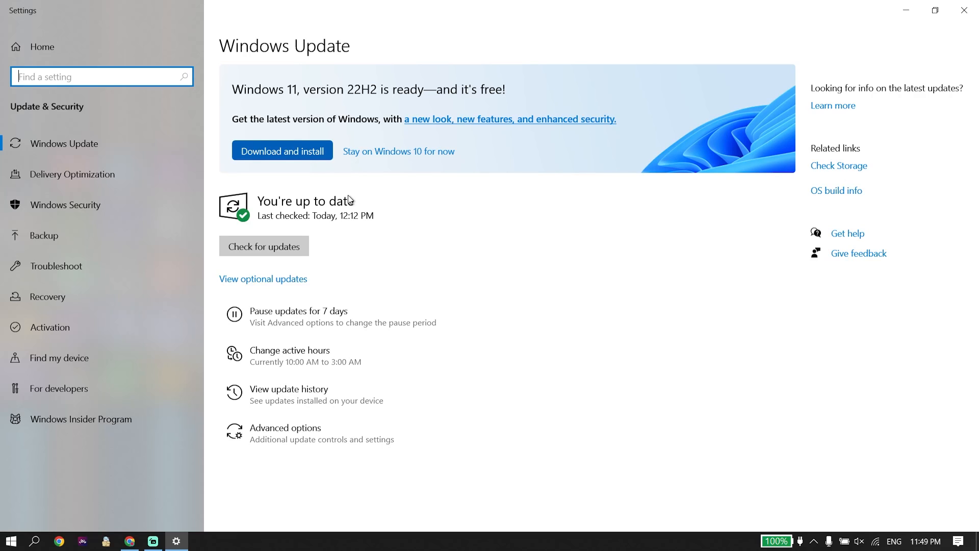
mouse_move(795, 88)
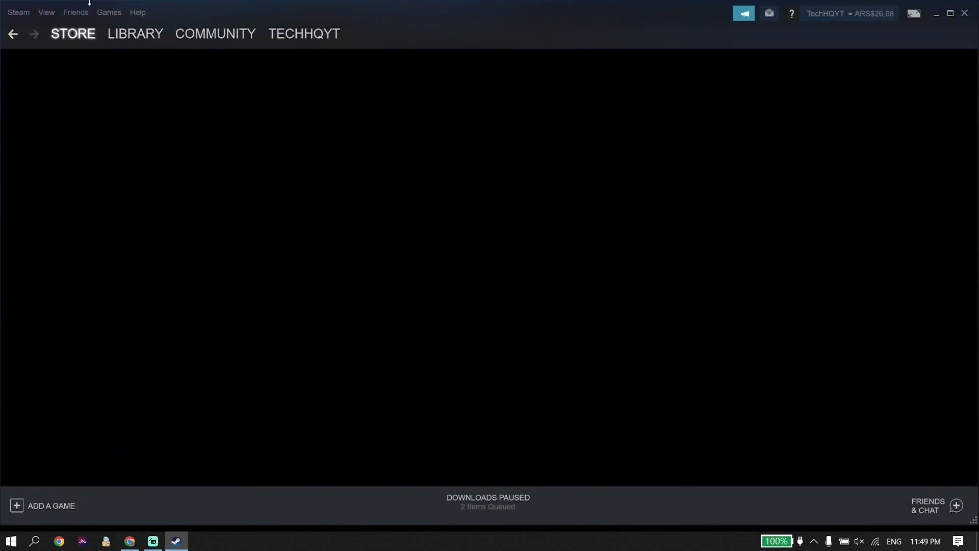
Show the Manage > Uninstall option for a library game without uninstalling, then exit Steam.
right_click(50, 168)
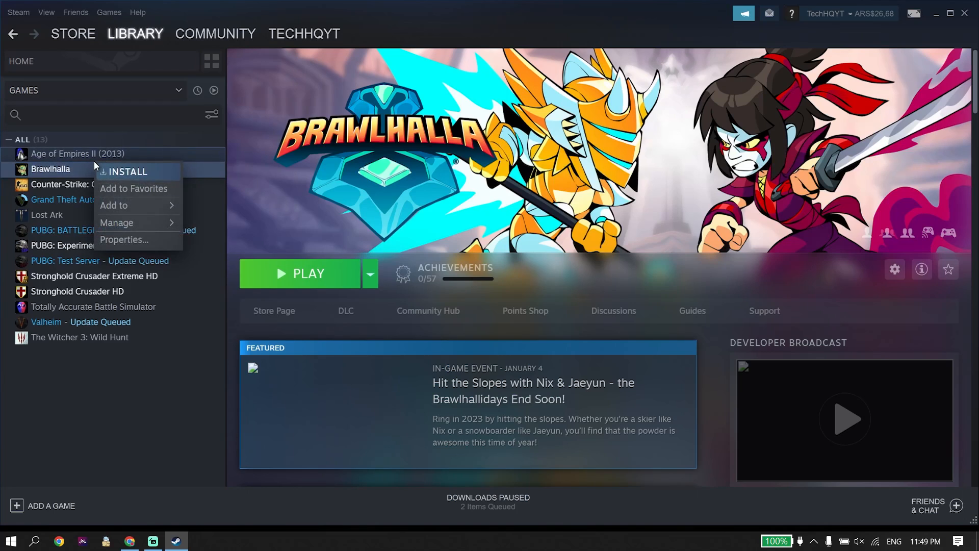
mouse_move(64, 193)
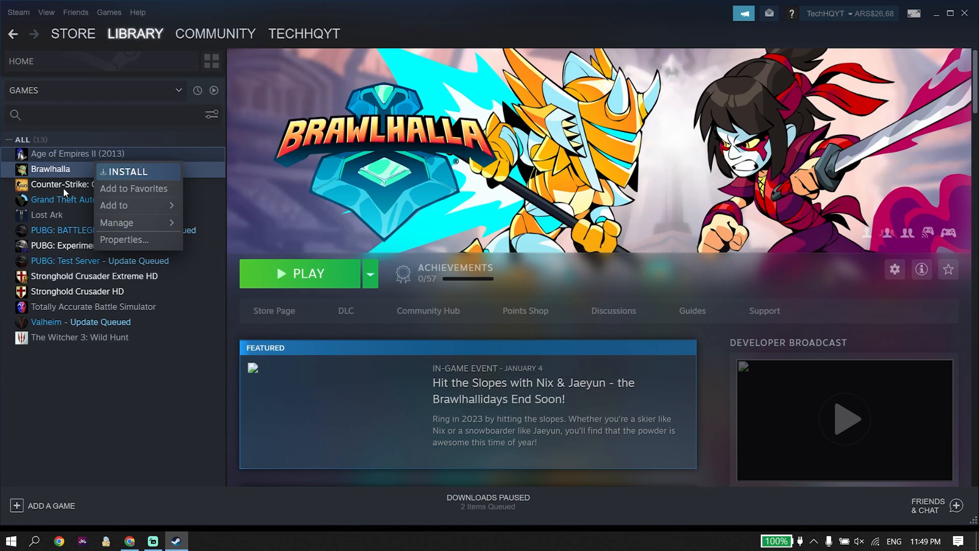
right_click(49, 184)
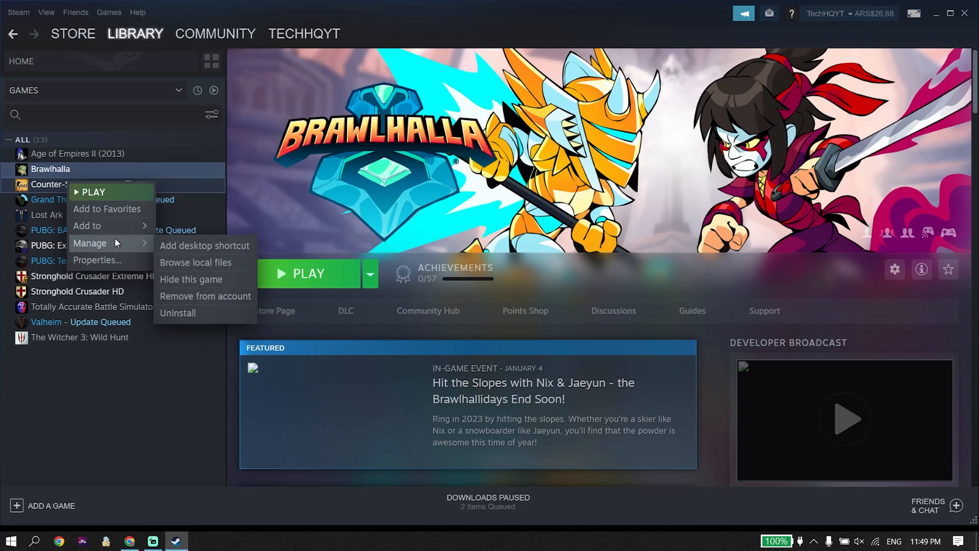
mouse_move(194, 313)
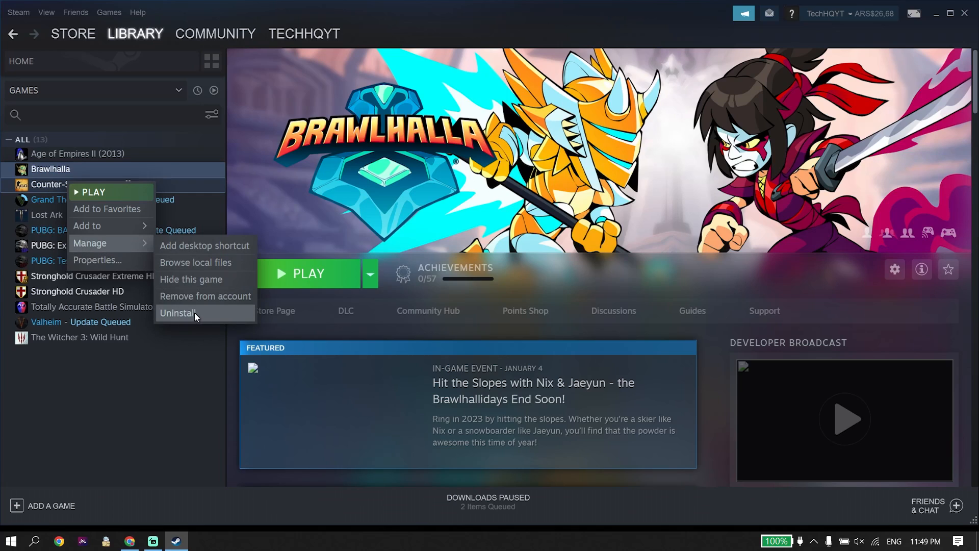
mouse_move(193, 317)
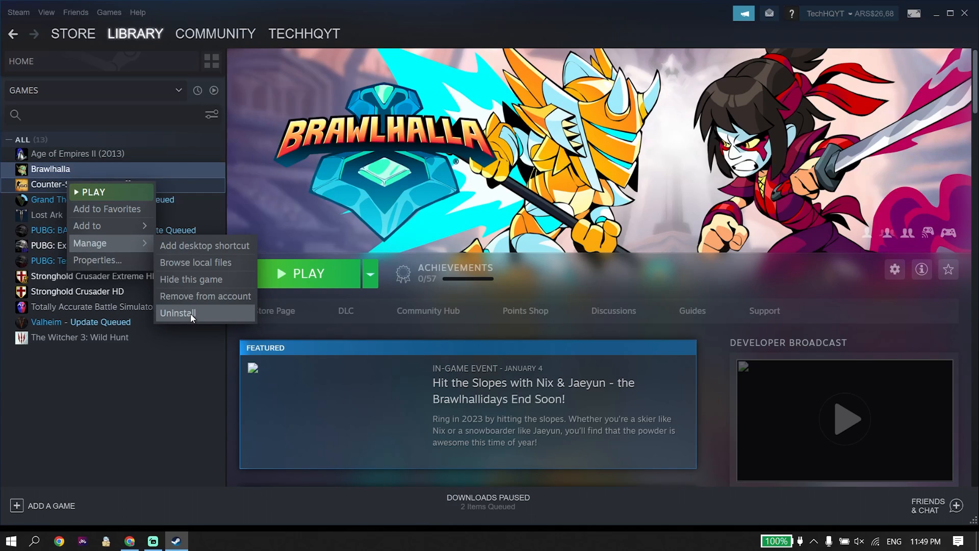
click(192, 409)
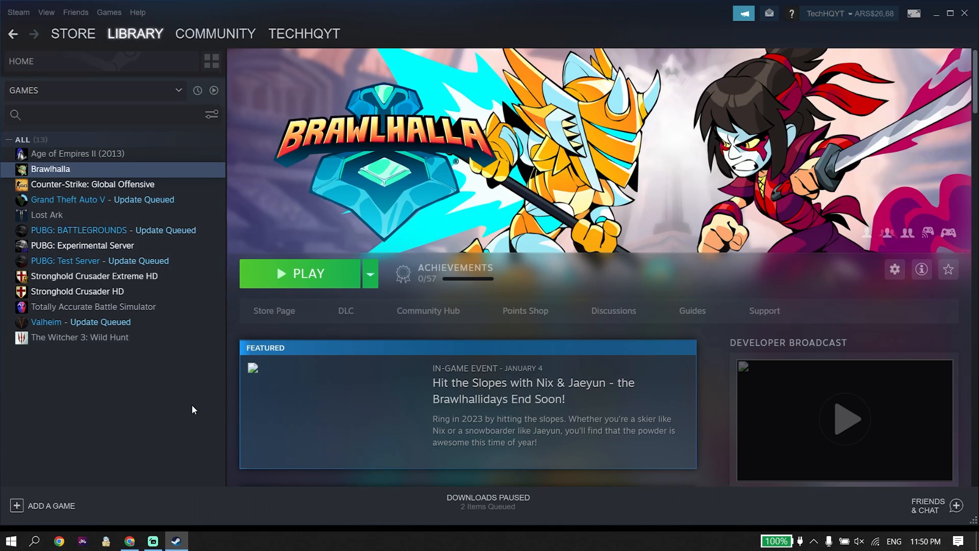
mouse_move(188, 408)
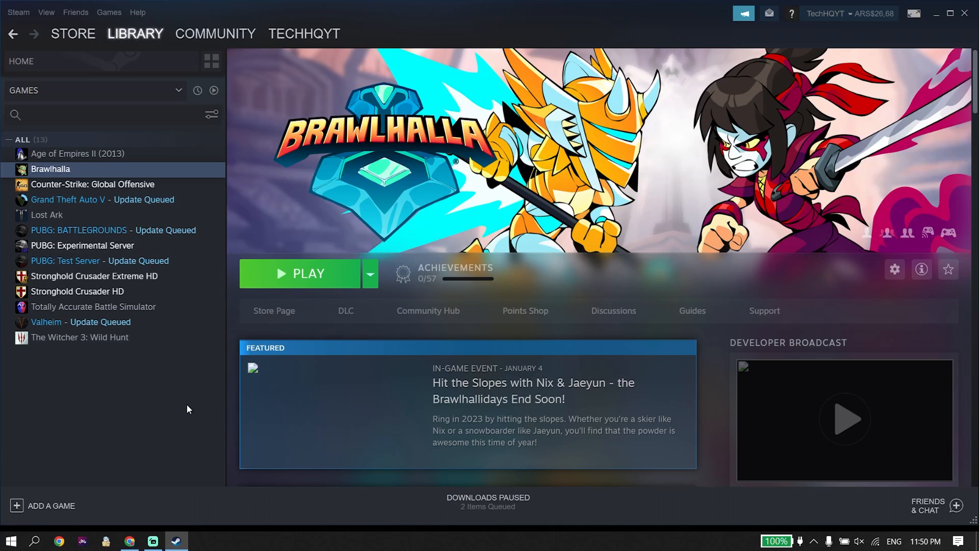
mouse_move(184, 388)
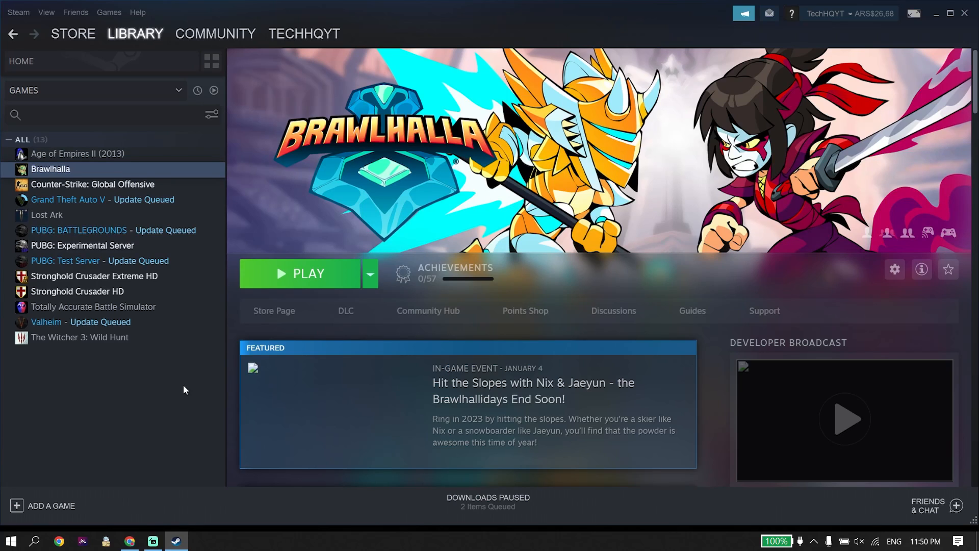
mouse_move(760, 54)
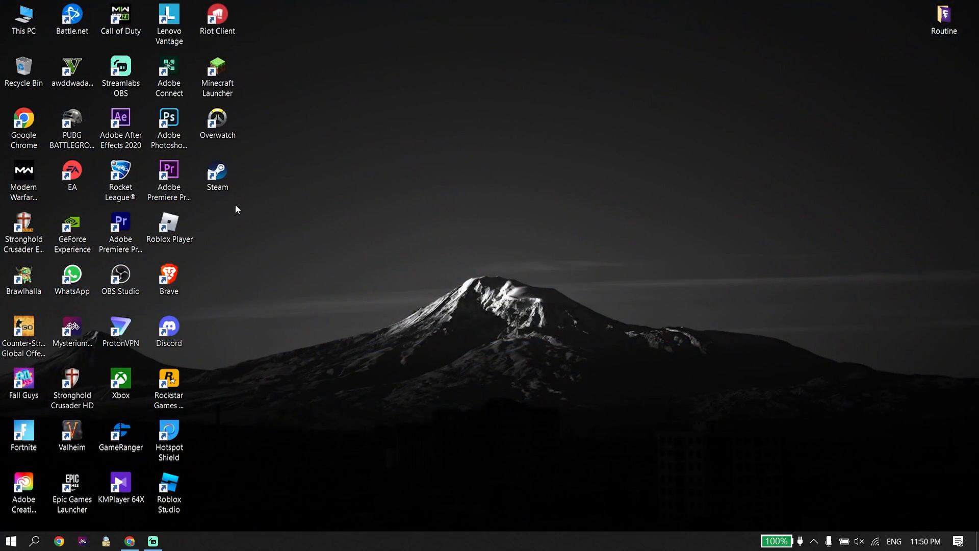
click(217, 176)
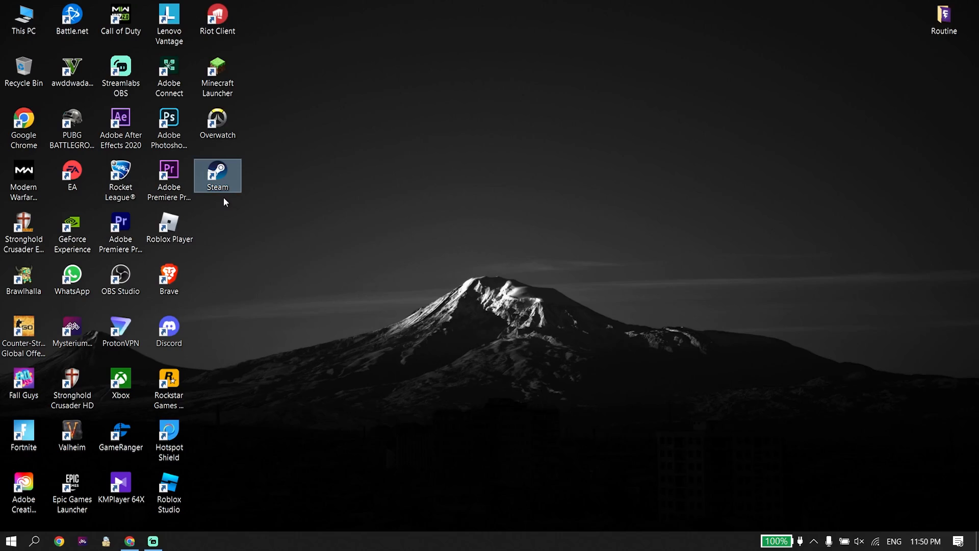